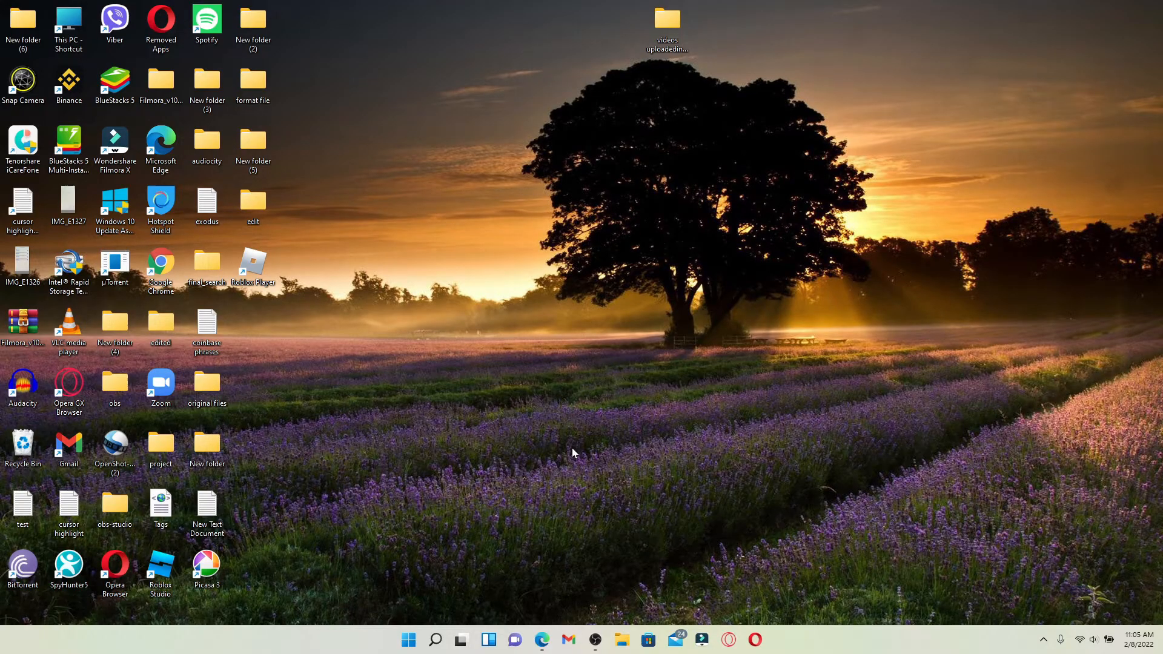
mouse_move(570, 447)
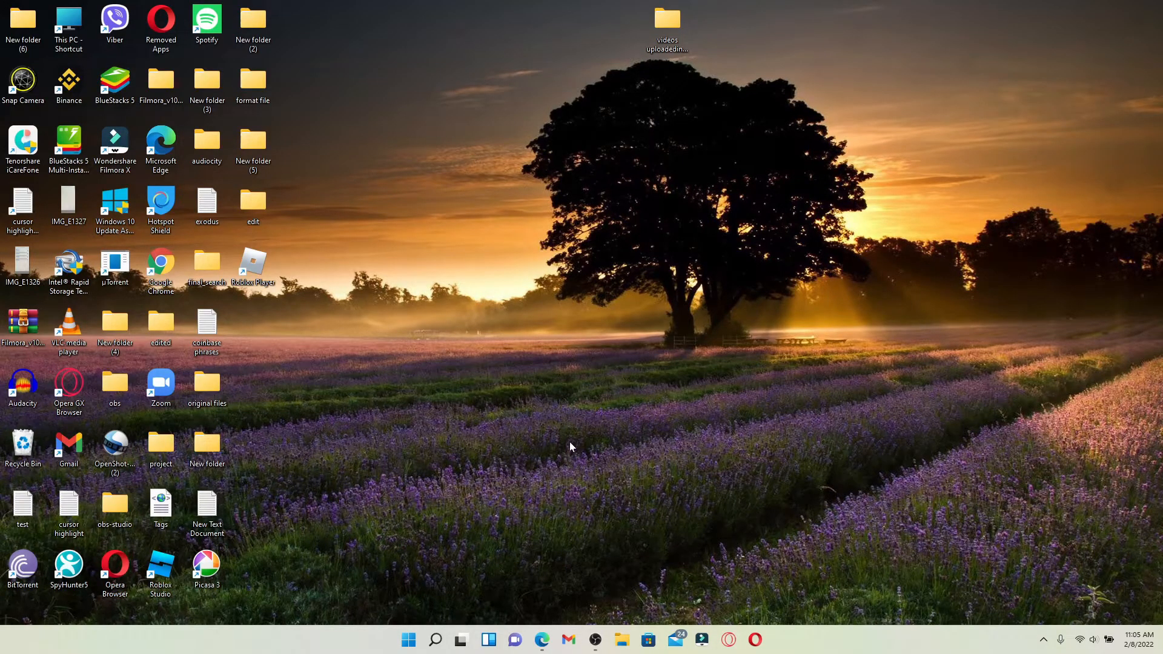
mouse_move(620, 351)
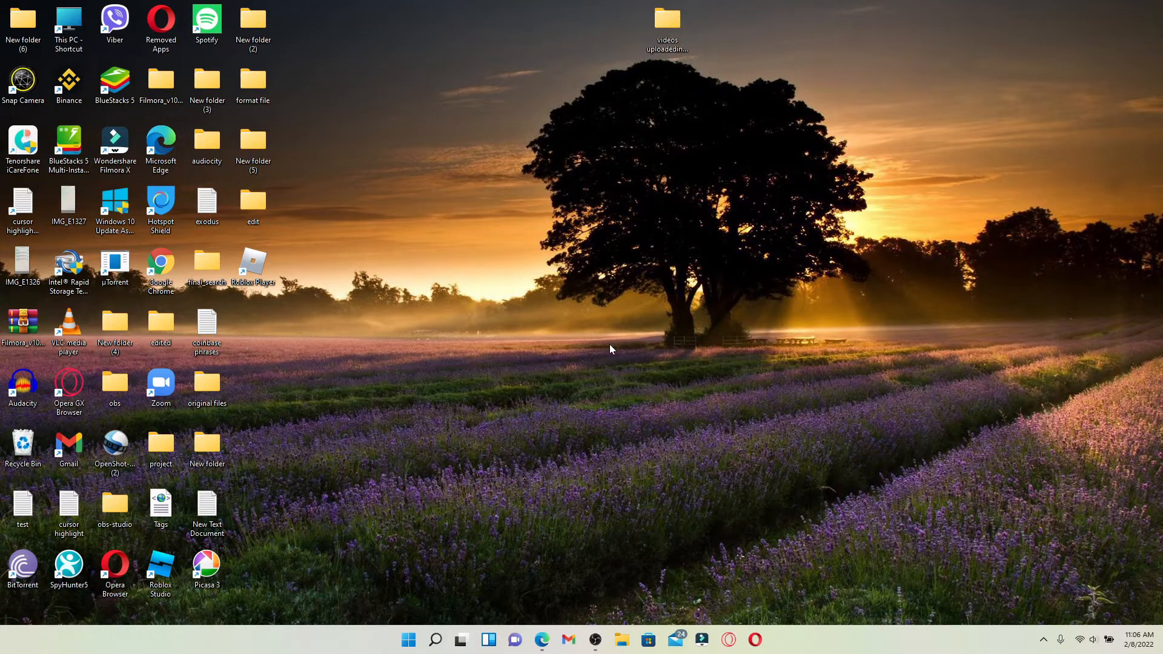
Step: Start the BlueStacks installer download from bluestacks.com in Edge, retrying once
left_click(540, 639)
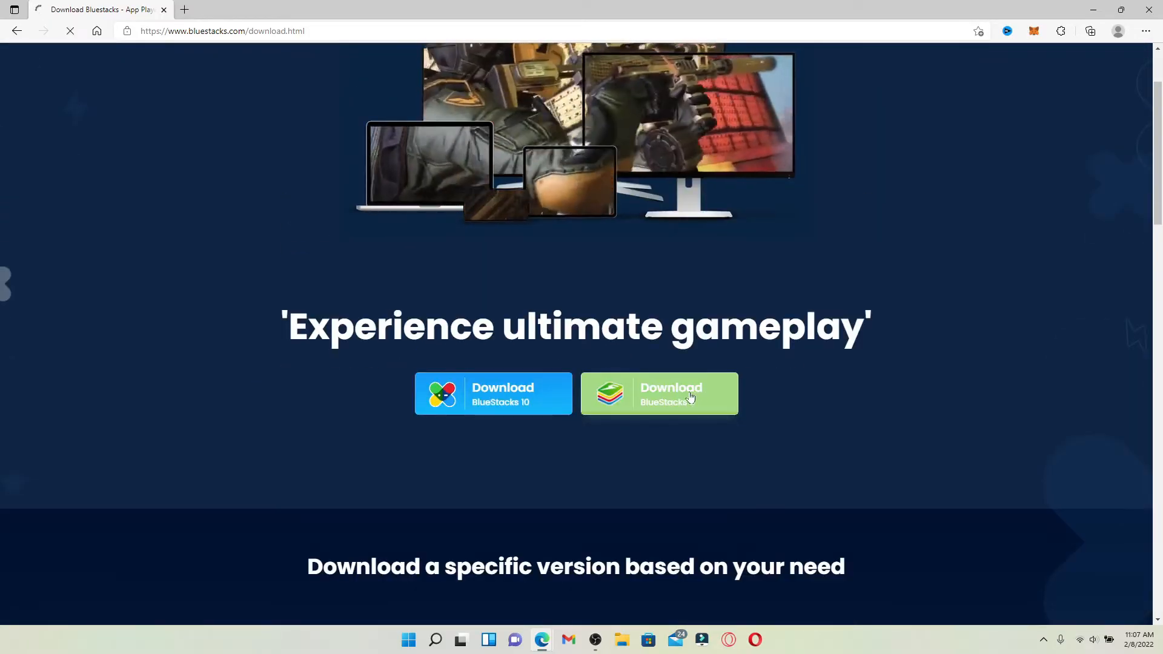
left_click(659, 393)
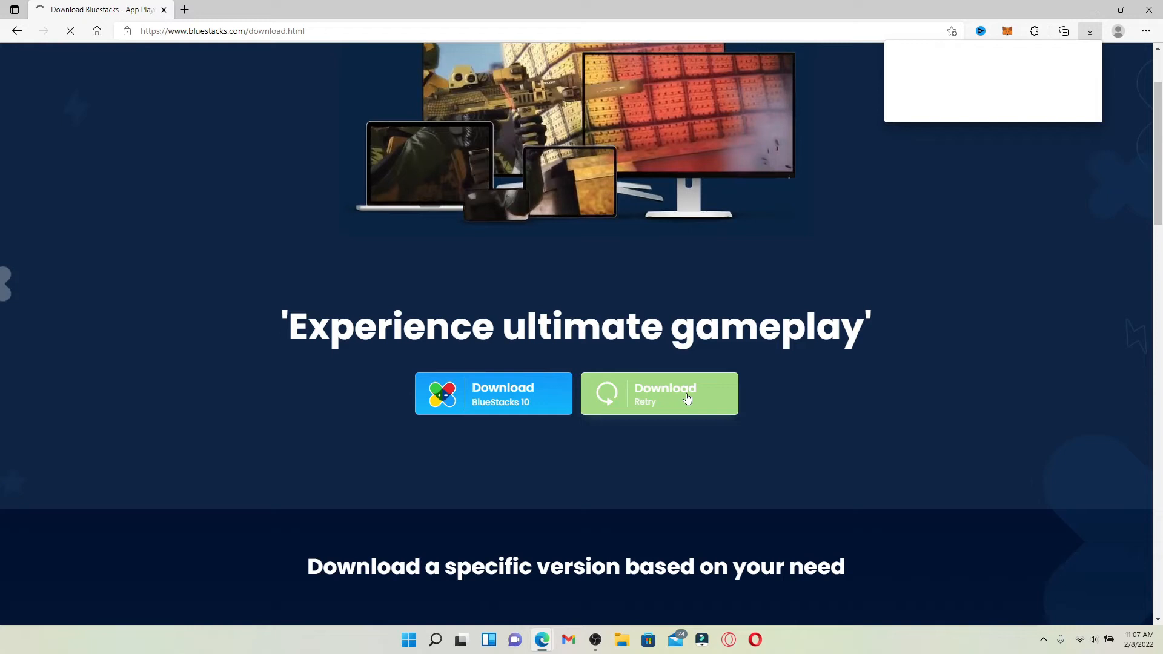
left_click(659, 393)
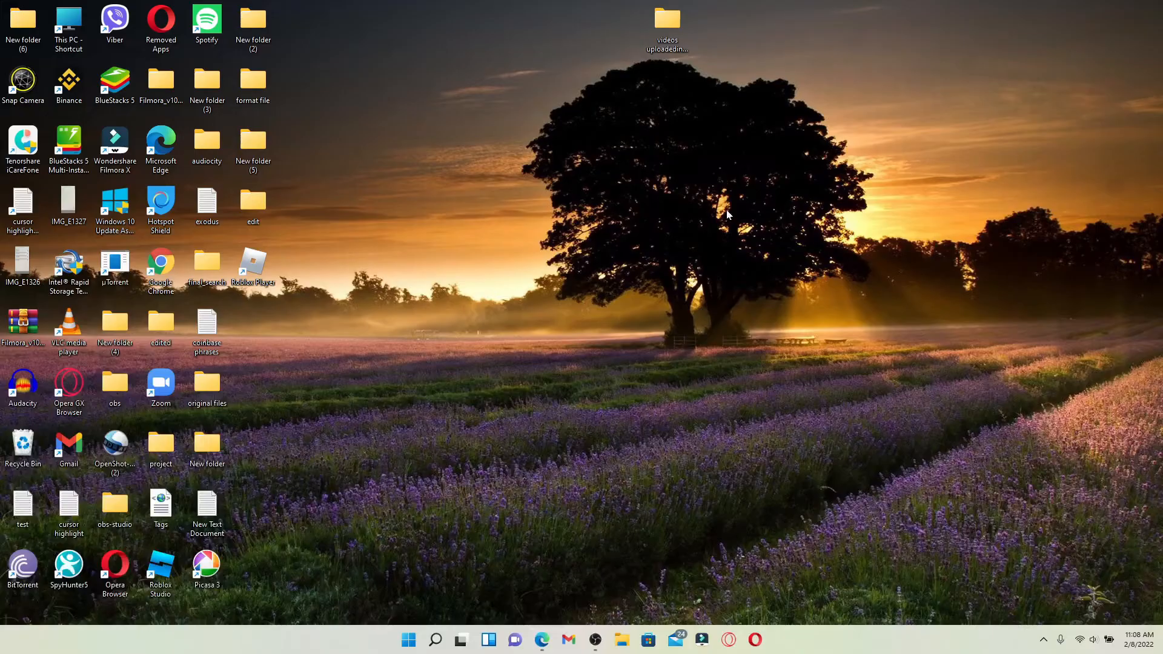
mouse_move(543, 327)
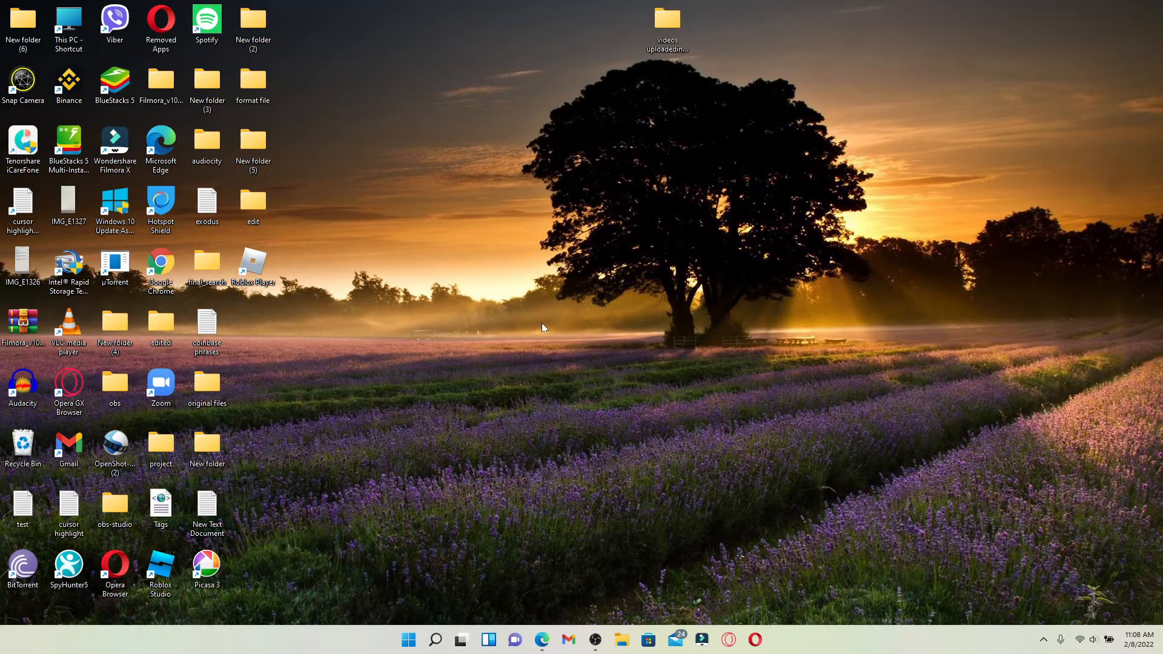
Step: Launch BlueStacks 5 from its desktop shortcut
left_click(114, 81)
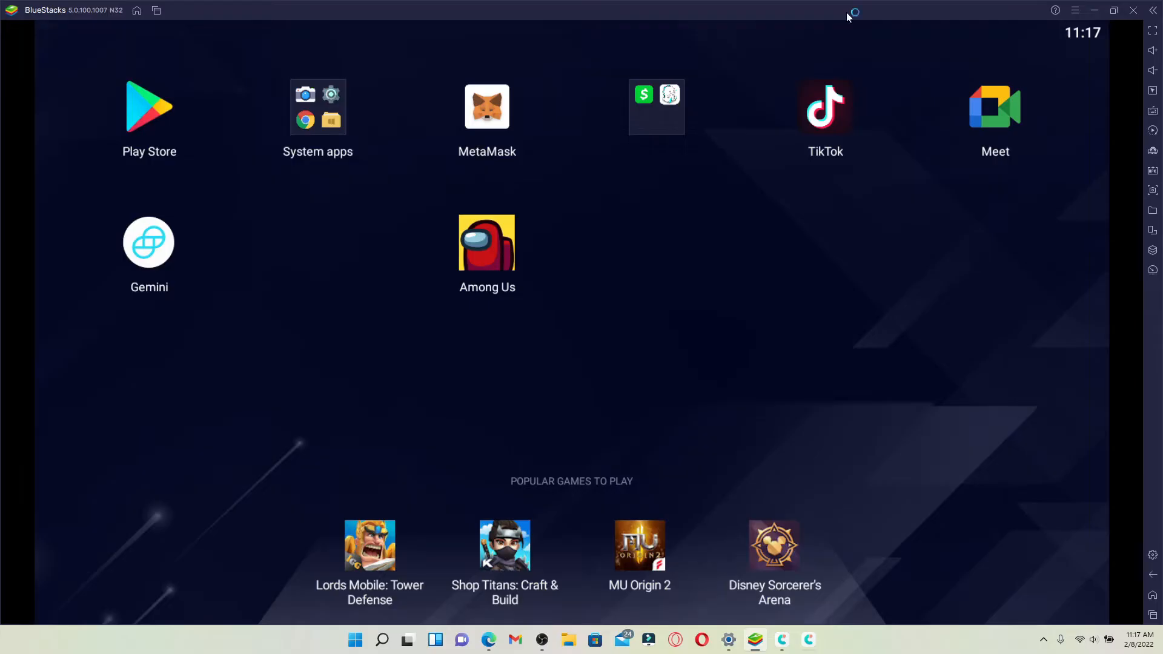
mouse_move(593, 191)
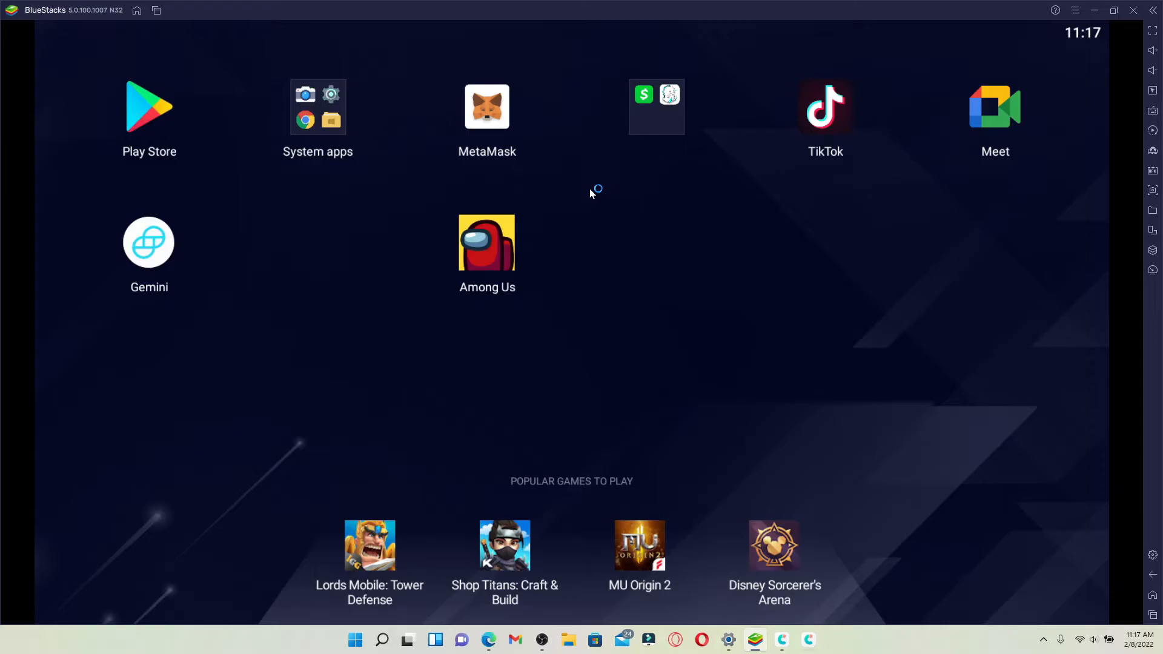
mouse_move(590, 194)
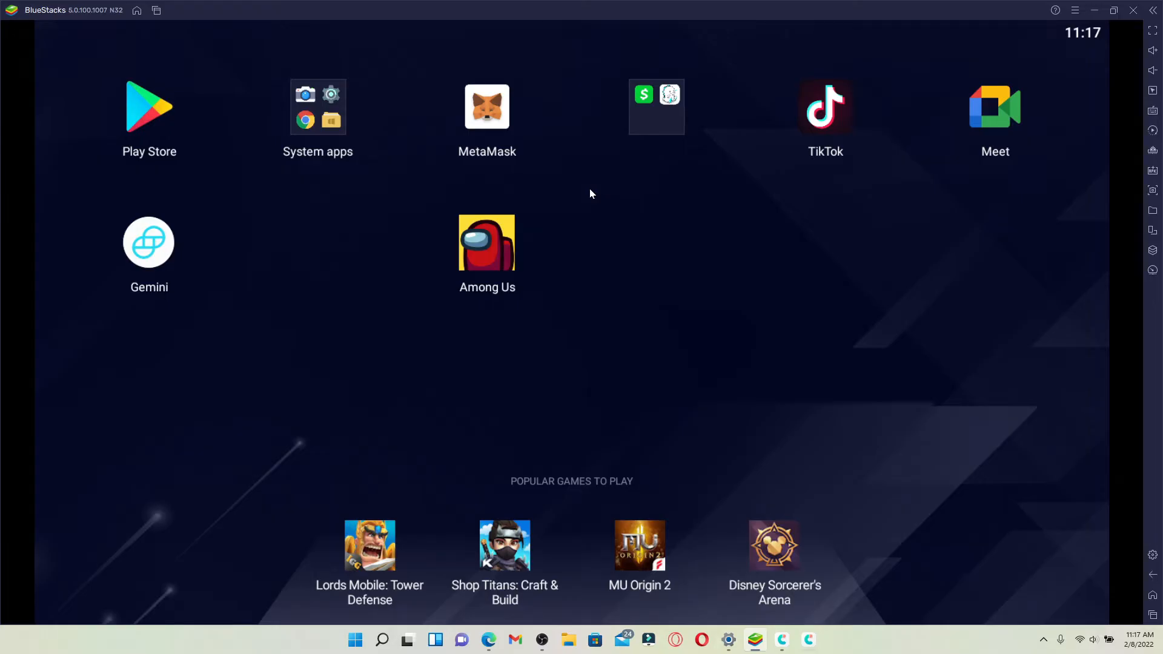
mouse_move(152, 117)
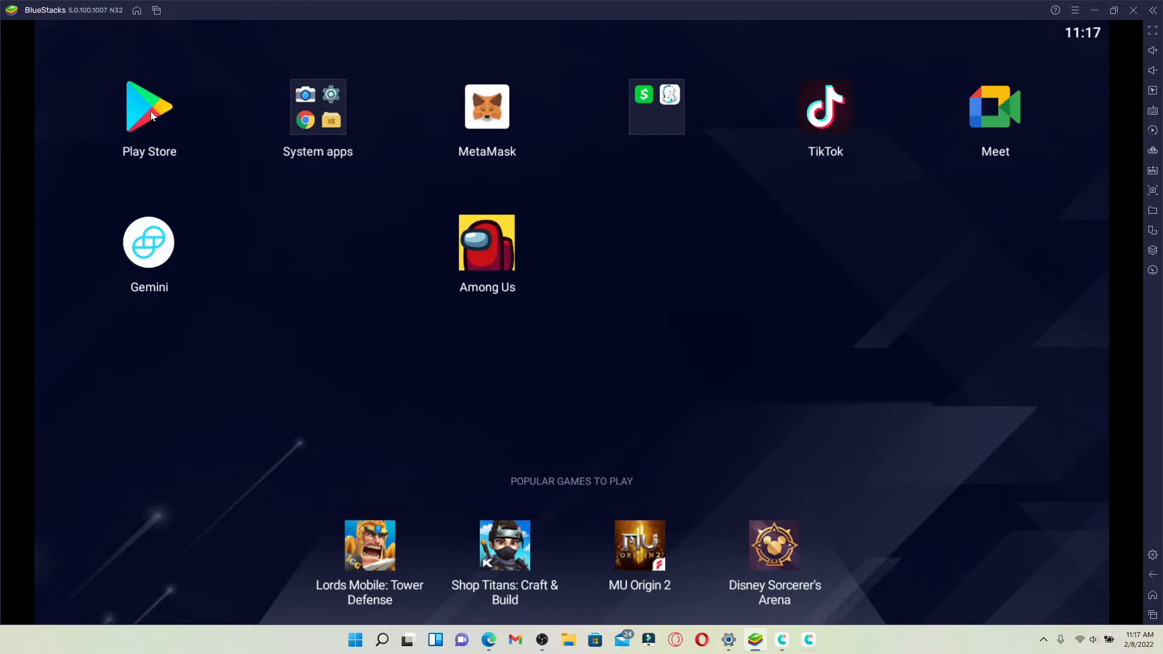
Step: Launch the Play Store from the BlueStacks home screen
left_click(148, 108)
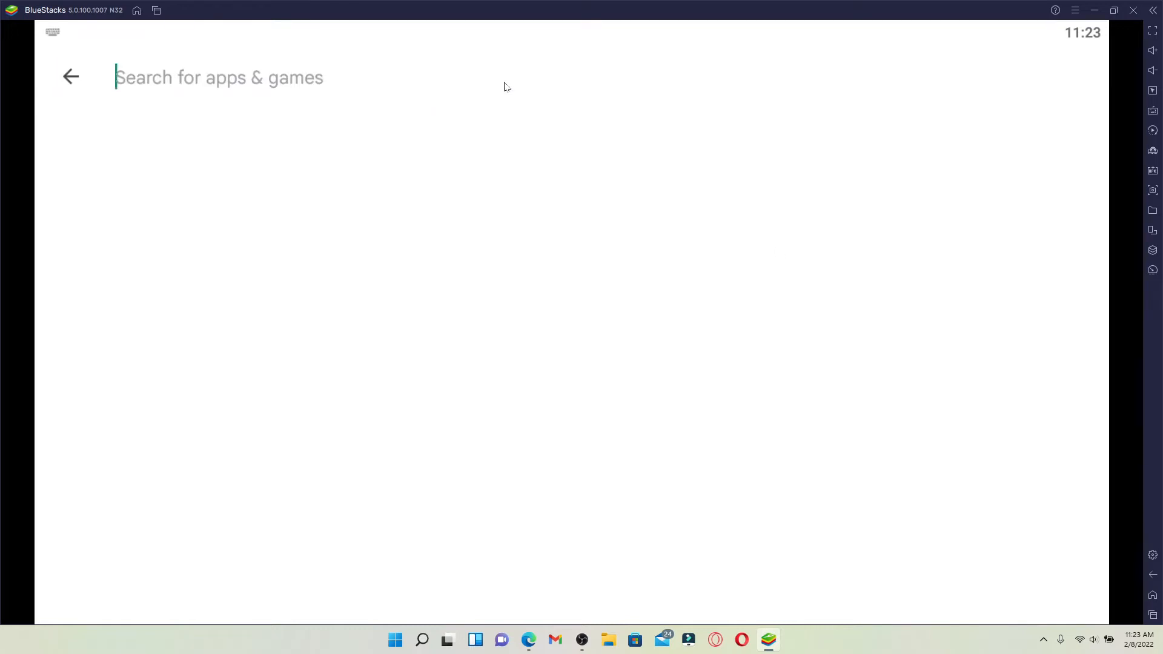
Step: Search the Play Store for 'trust wallet' to reach the Trust: Crypto & Bitcoin Wallet listing
type("trust wal")
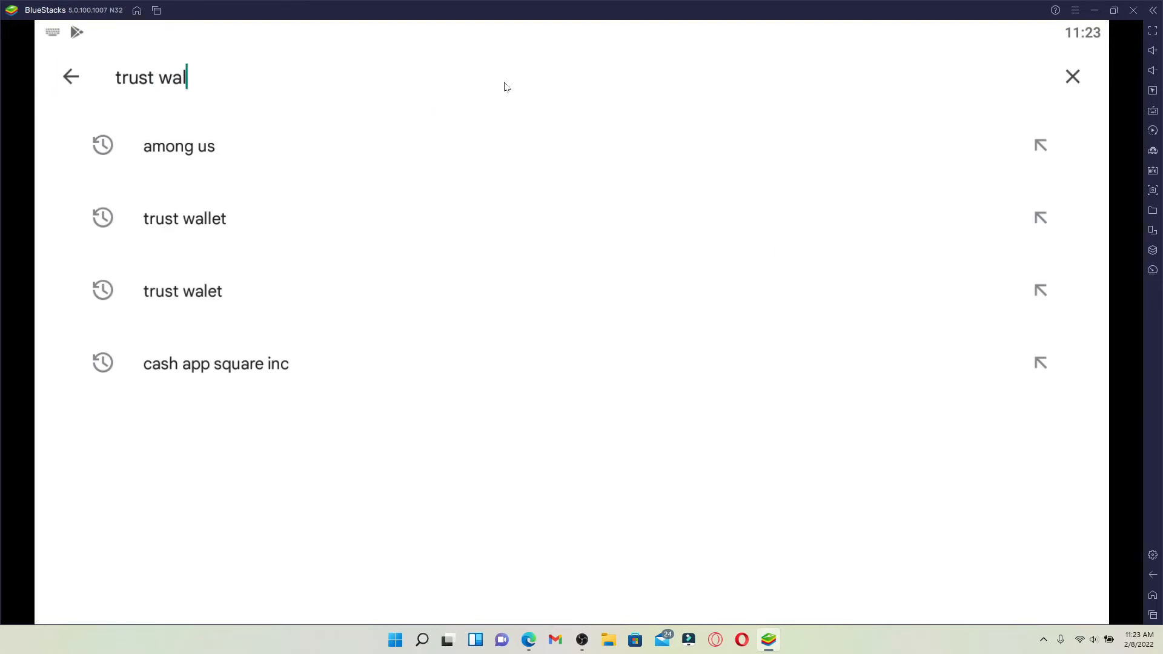
left_click(184, 219)
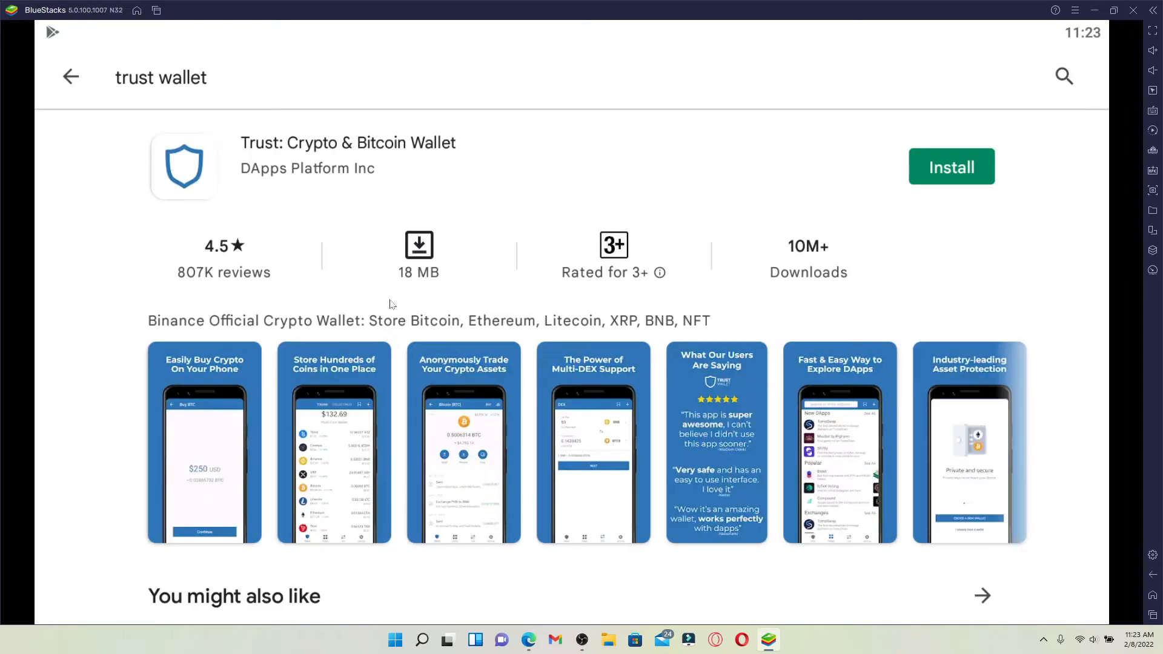
mouse_move(531, 181)
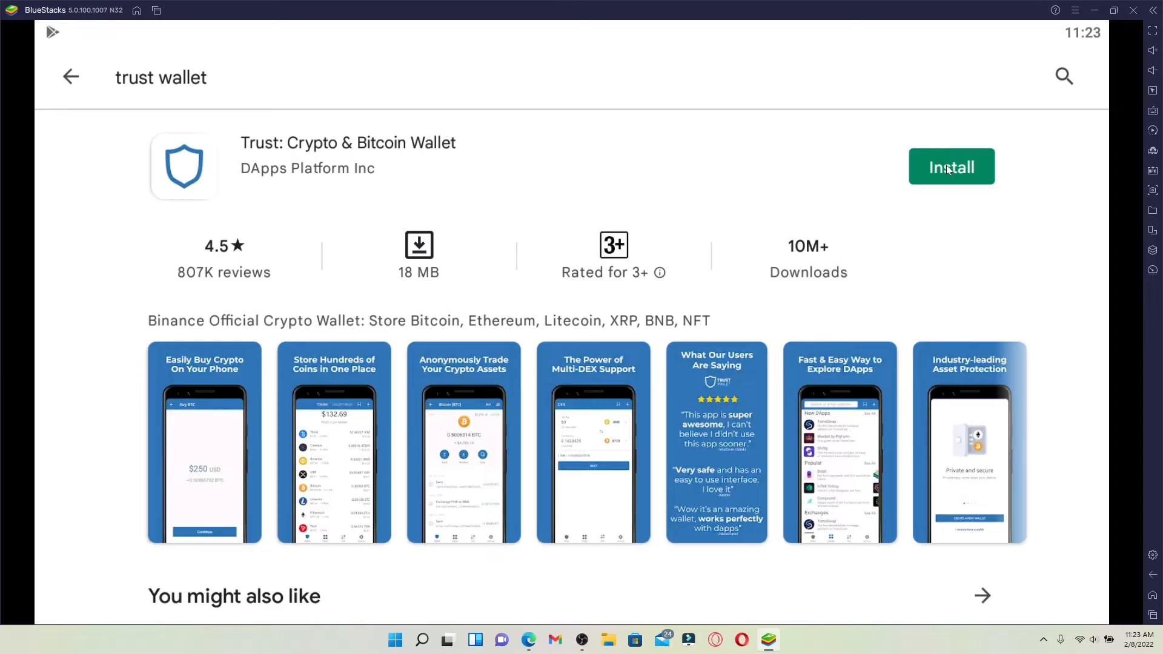
Step: Install Trust: Crypto & Bitcoin Wallet and launch it to its welcome screen
left_click(951, 166)
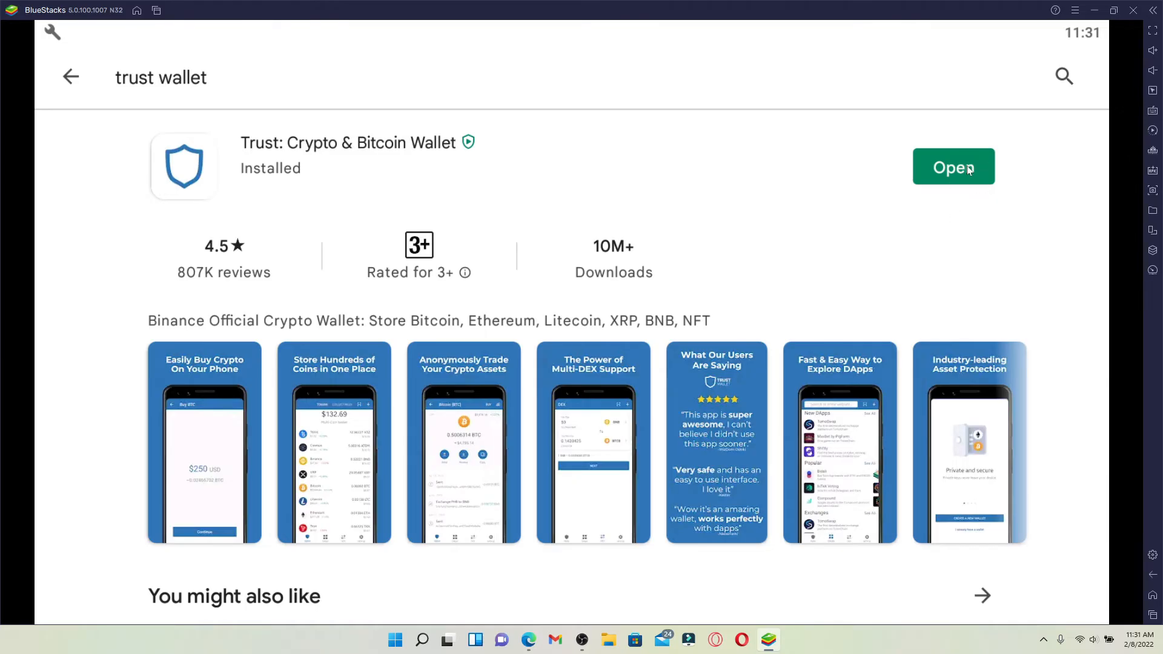
left_click(954, 166)
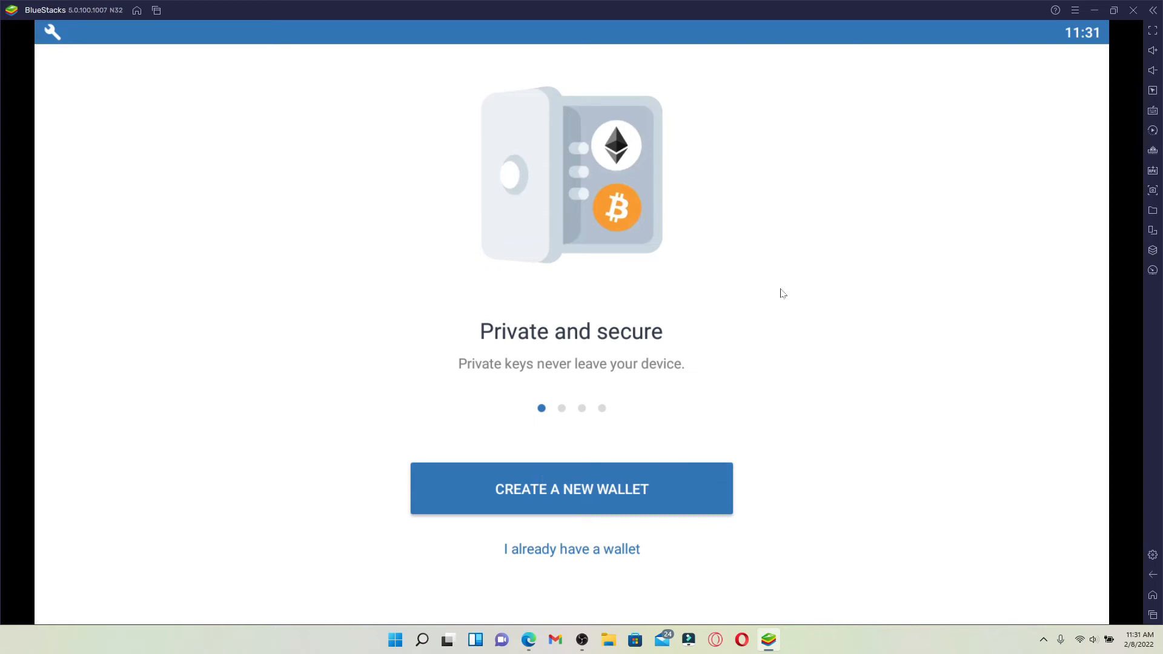
mouse_move(868, 383)
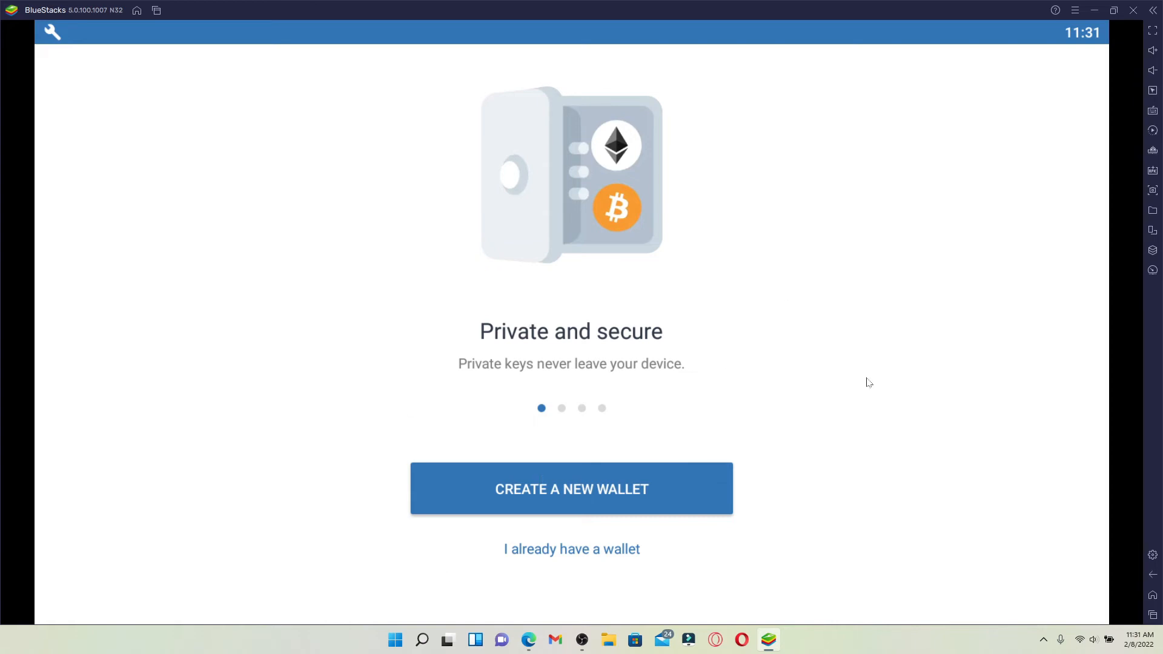
mouse_move(1116, 508)
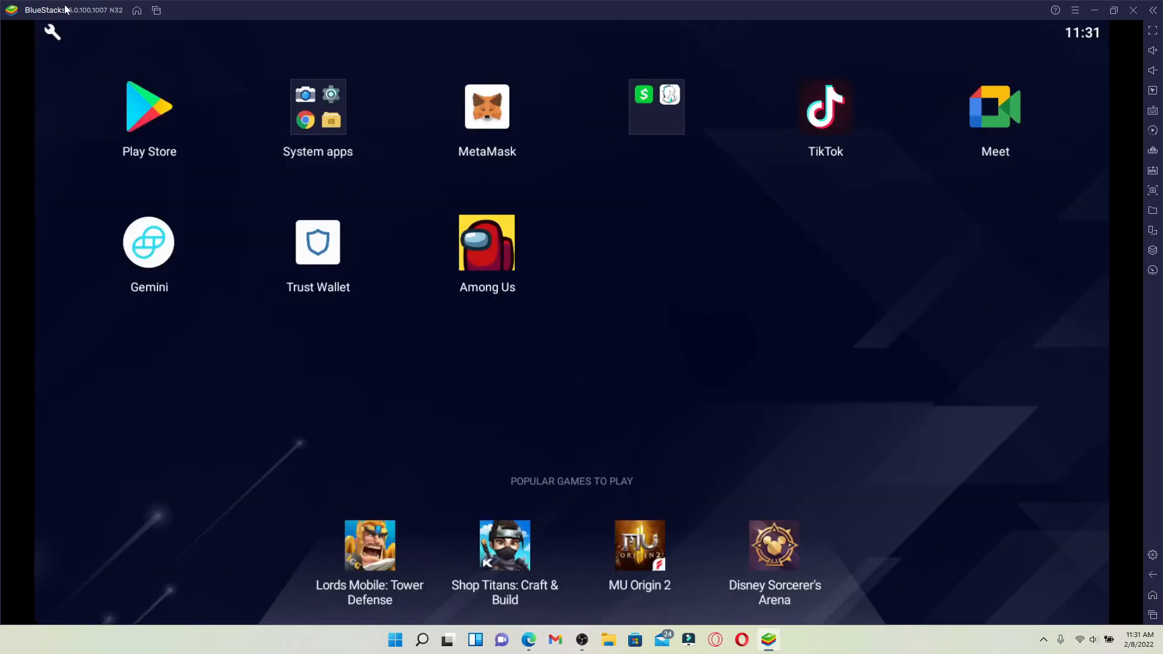
mouse_move(412, 221)
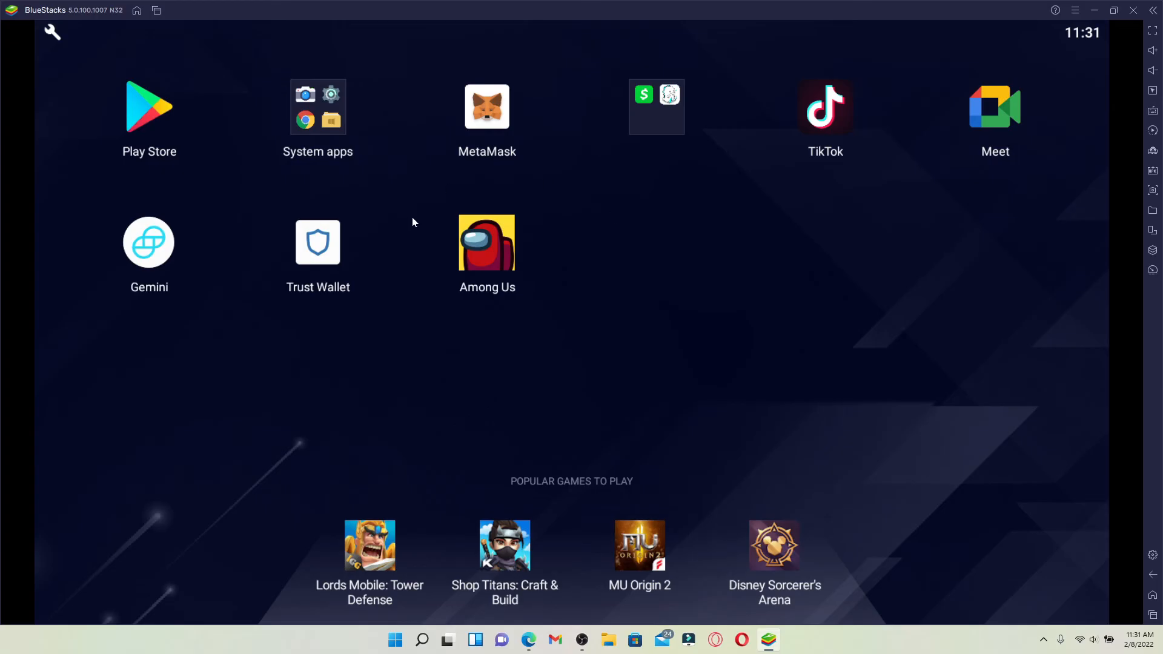
mouse_move(577, 336)
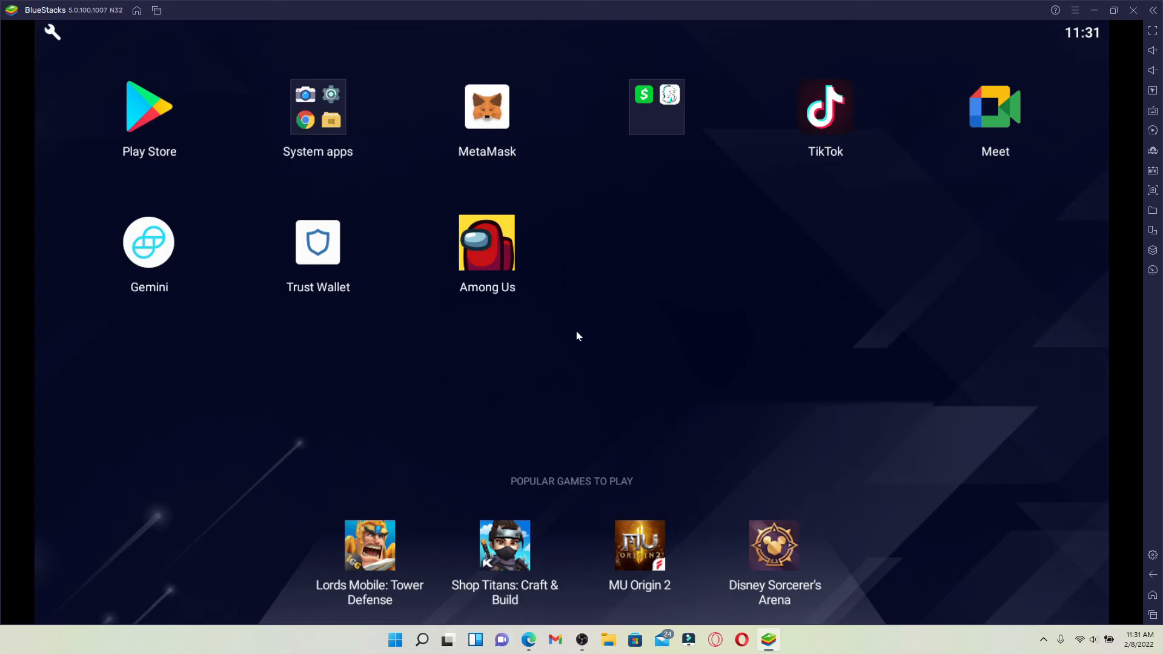
mouse_move(326, 247)
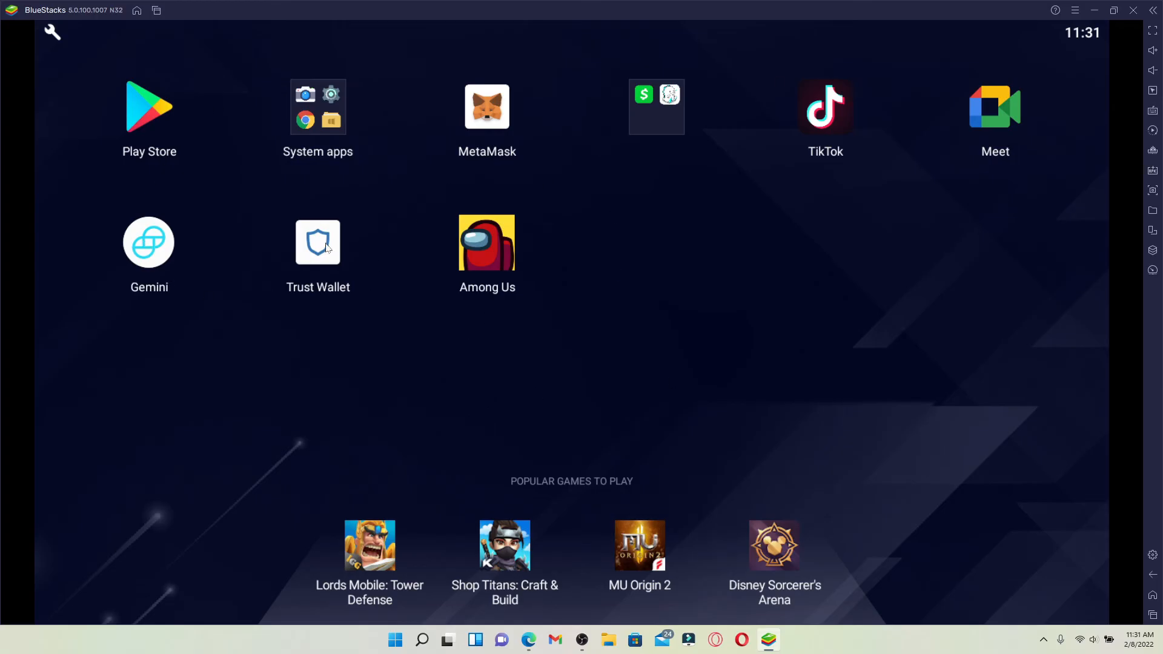